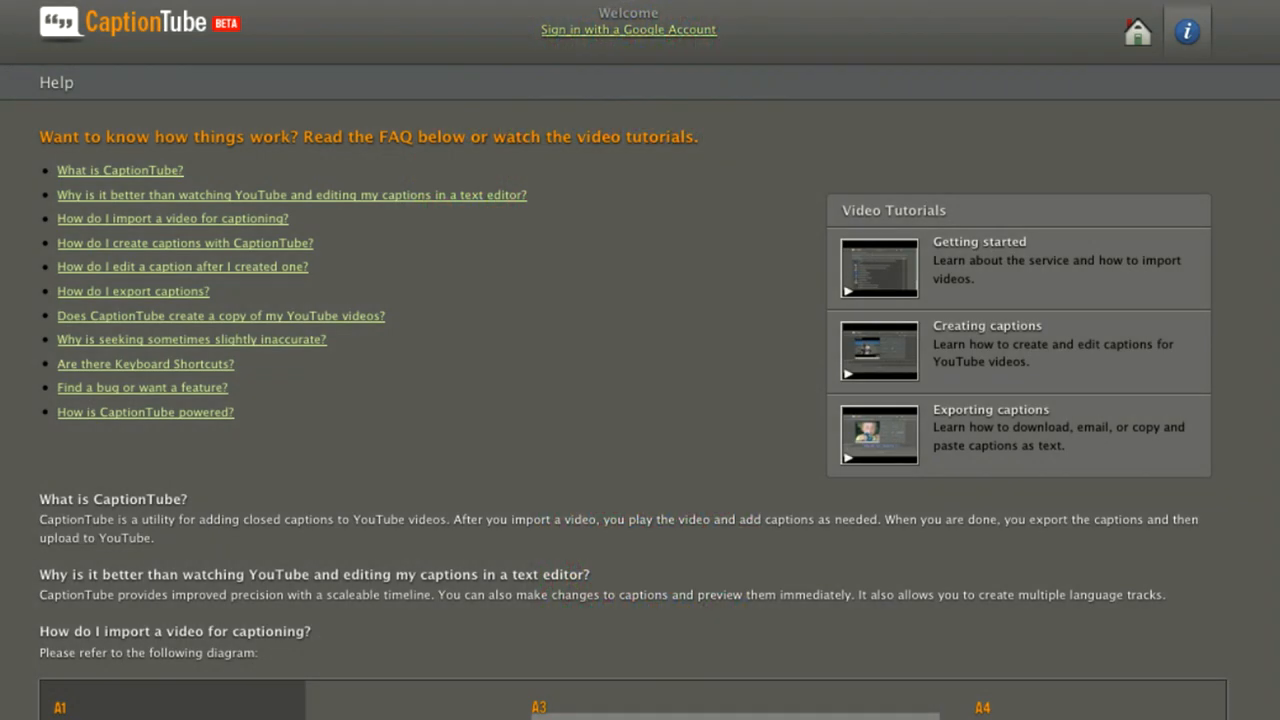
Open CaptionTube's Getting Started tutorial from the Help page, then switch to TextEdit.
left_click(878, 268)
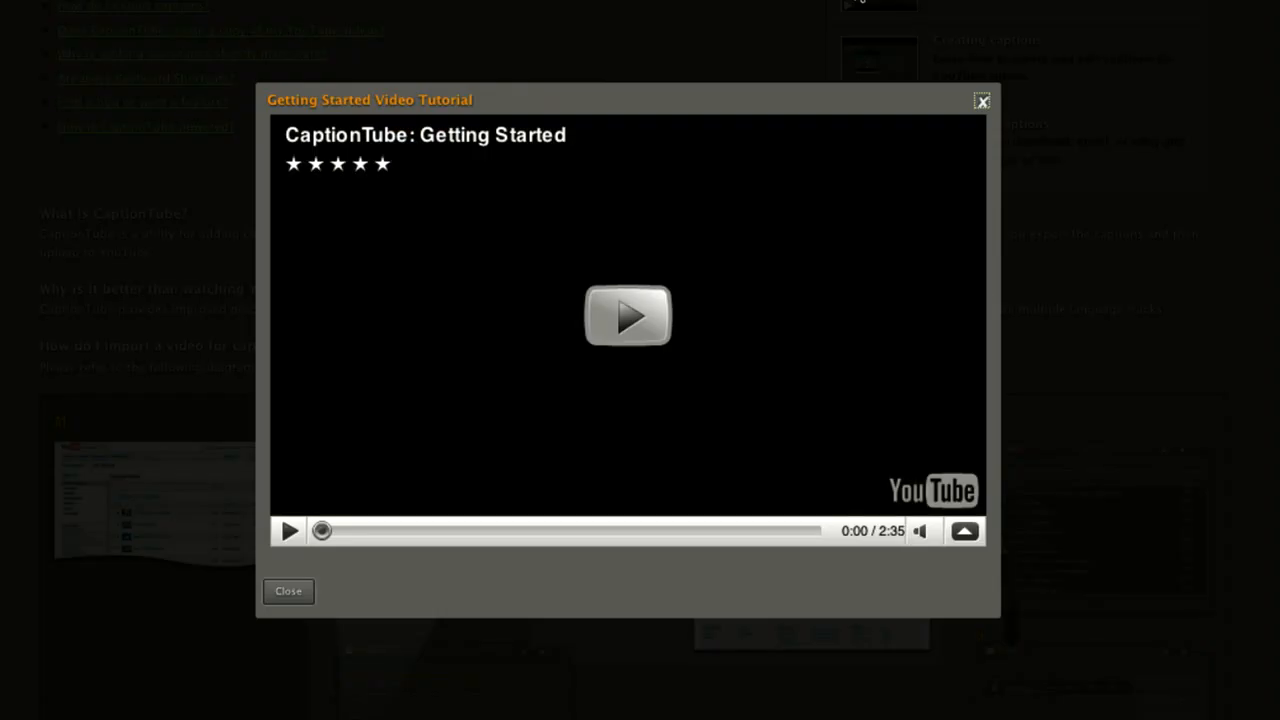
left_click(628, 316)
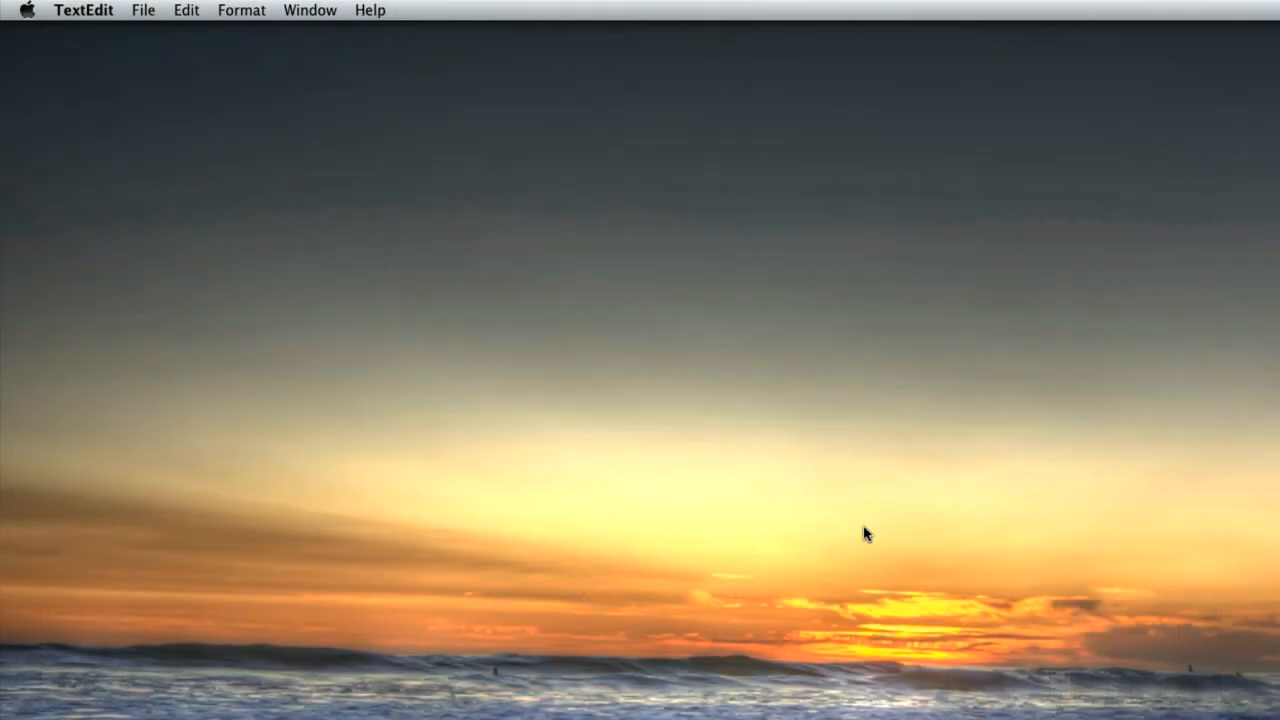
Write three subtitle lines with timecodes 0:00:09.000–0:00:17.800 in a new TextEdit document and save.
left_click(159, 10)
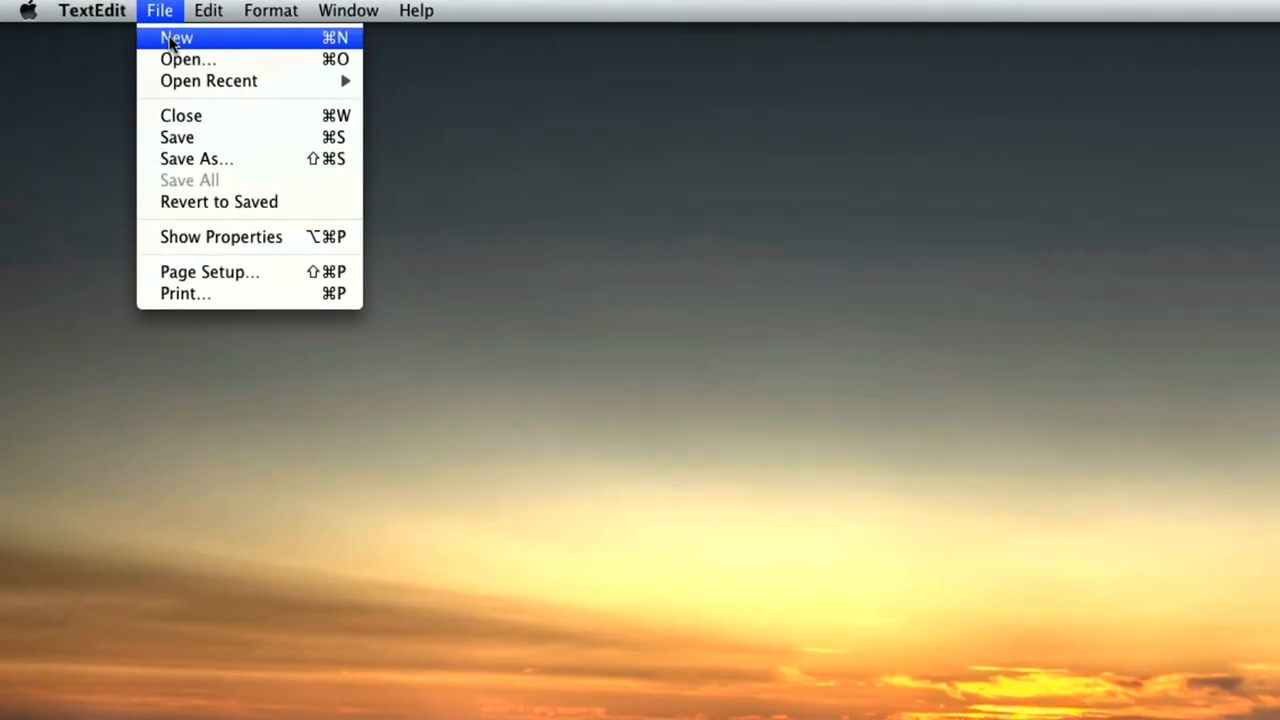
left_click(177, 37)
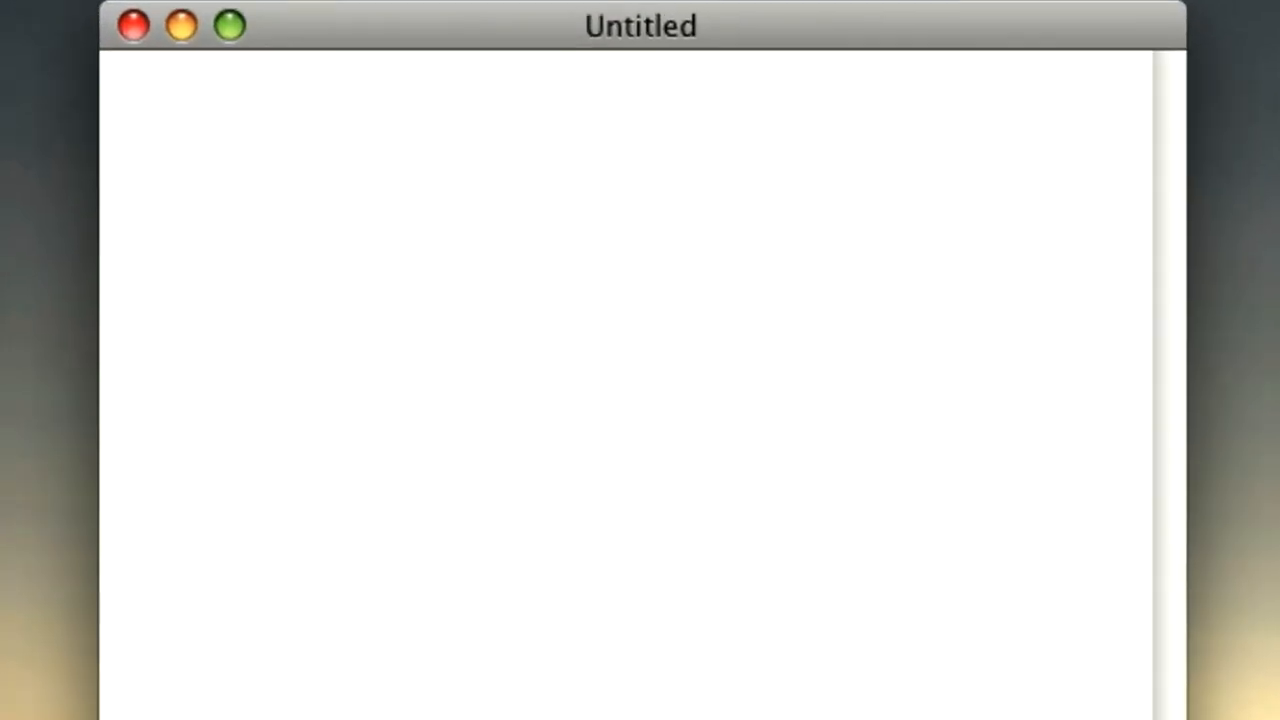
type("There are a billion videos streamed on YouTube alone everyday.And it's getting harder and harder to get spotted.So what can you do?")
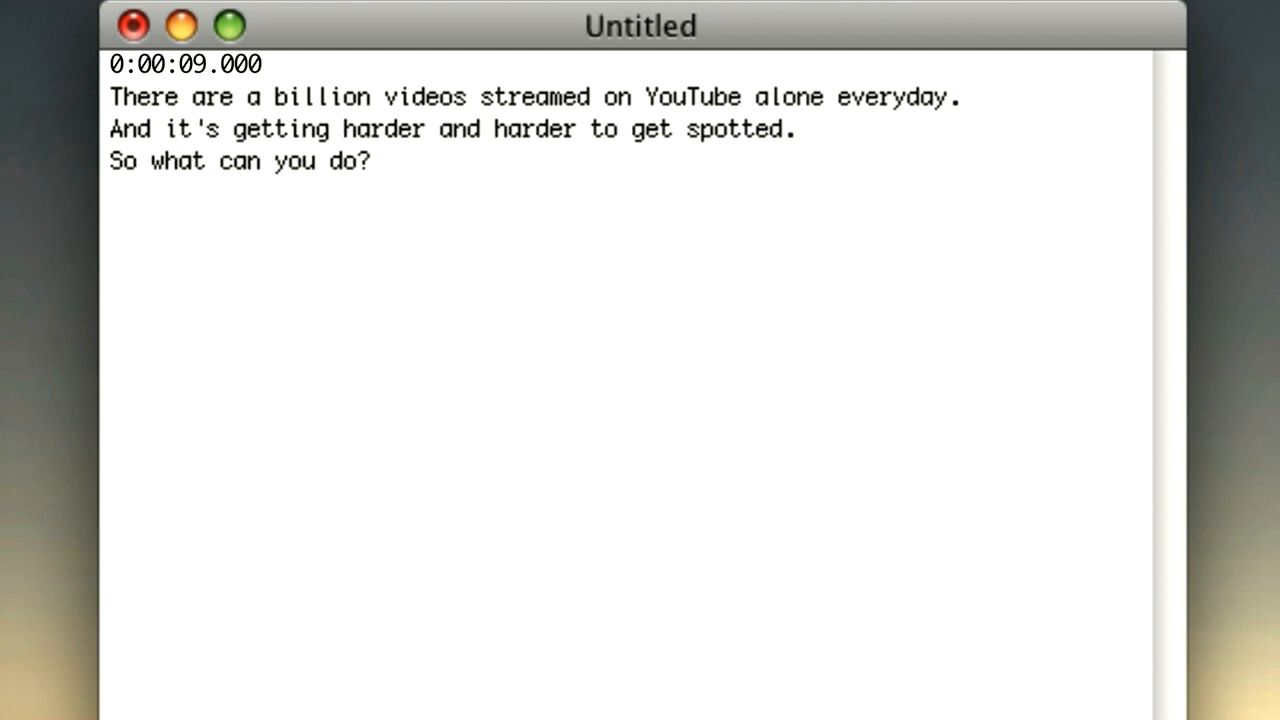
type(",0:00:12.800")
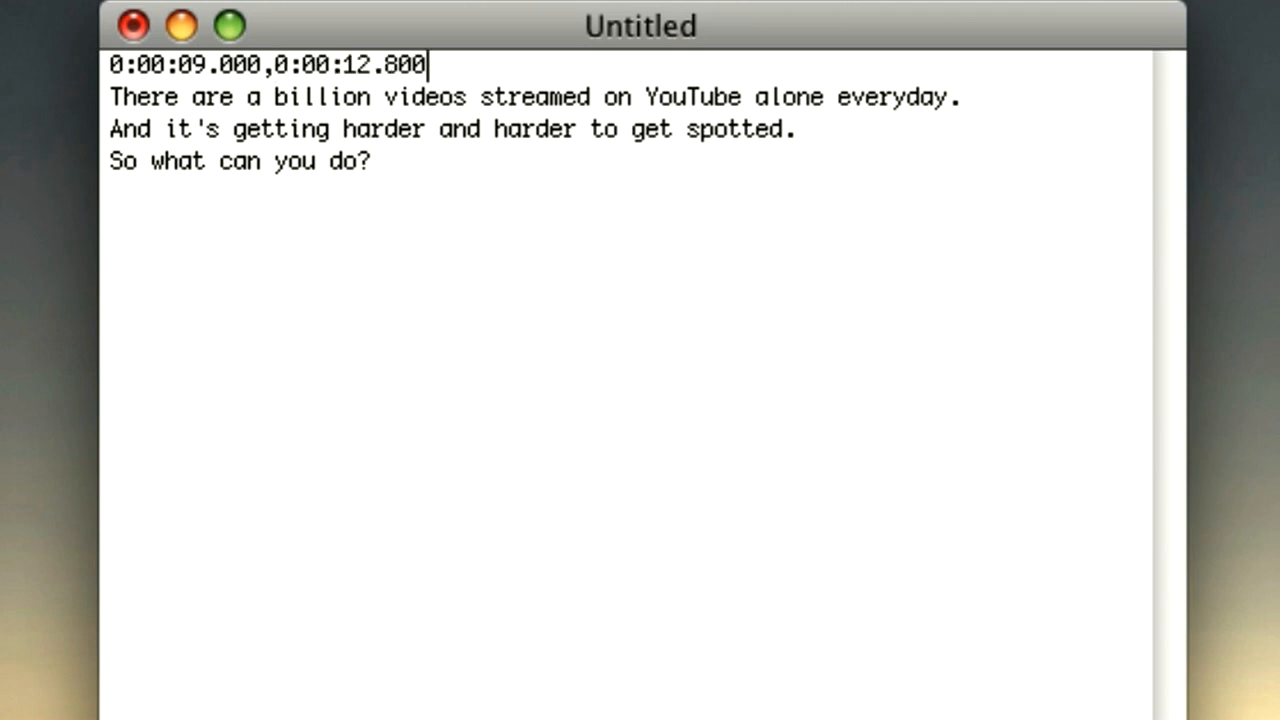
type("0:00:12.801,0:00:16.400")
type("0:00:16.401,0:00:17.800")
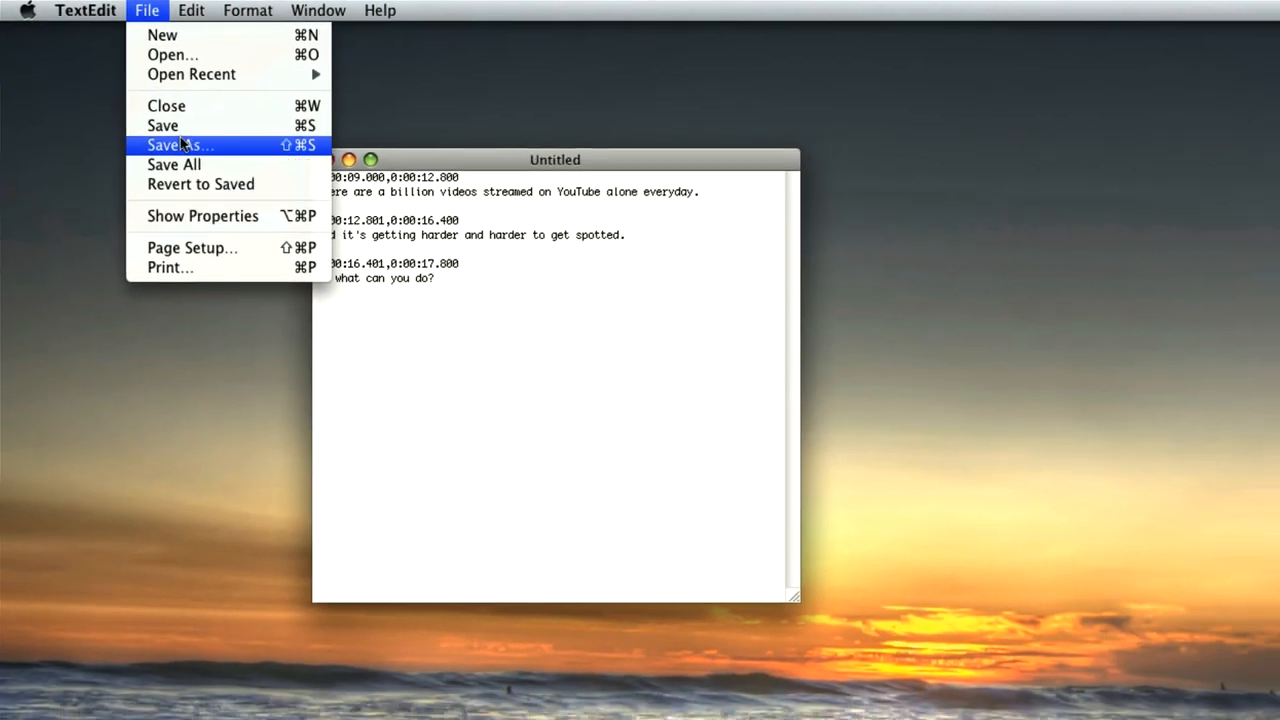
left_click(180, 145)
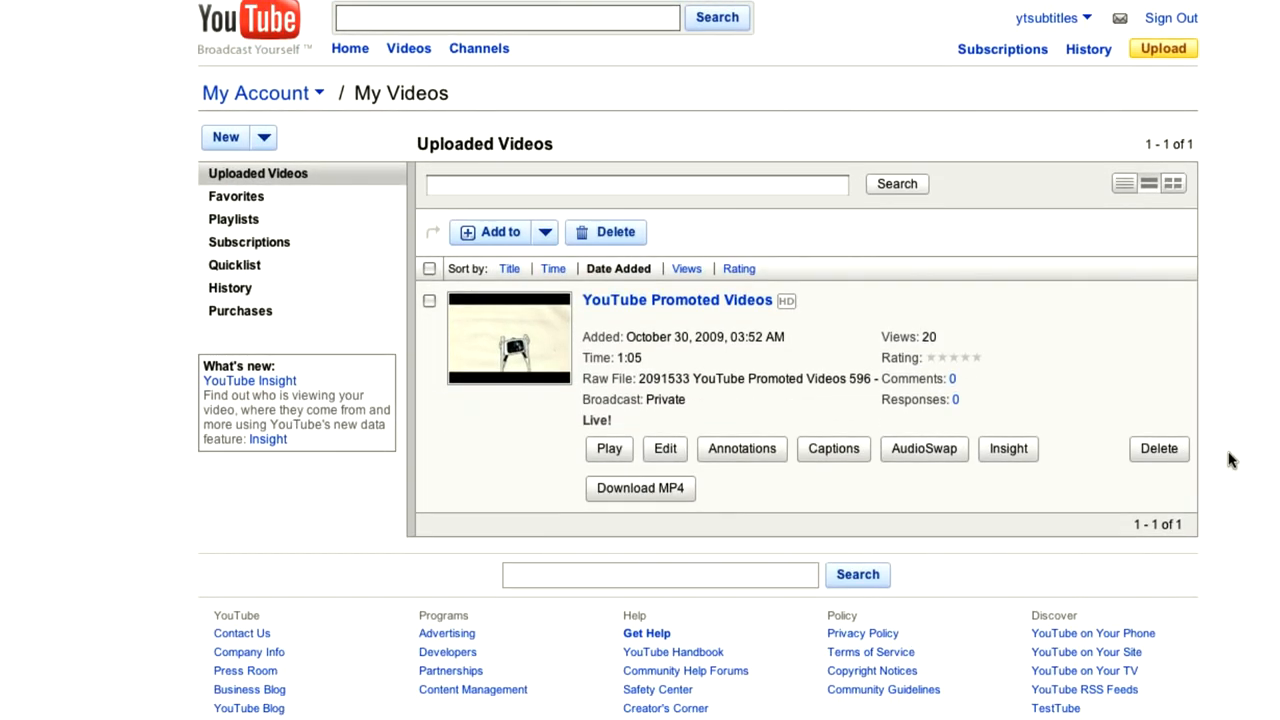
mouse_move(664, 448)
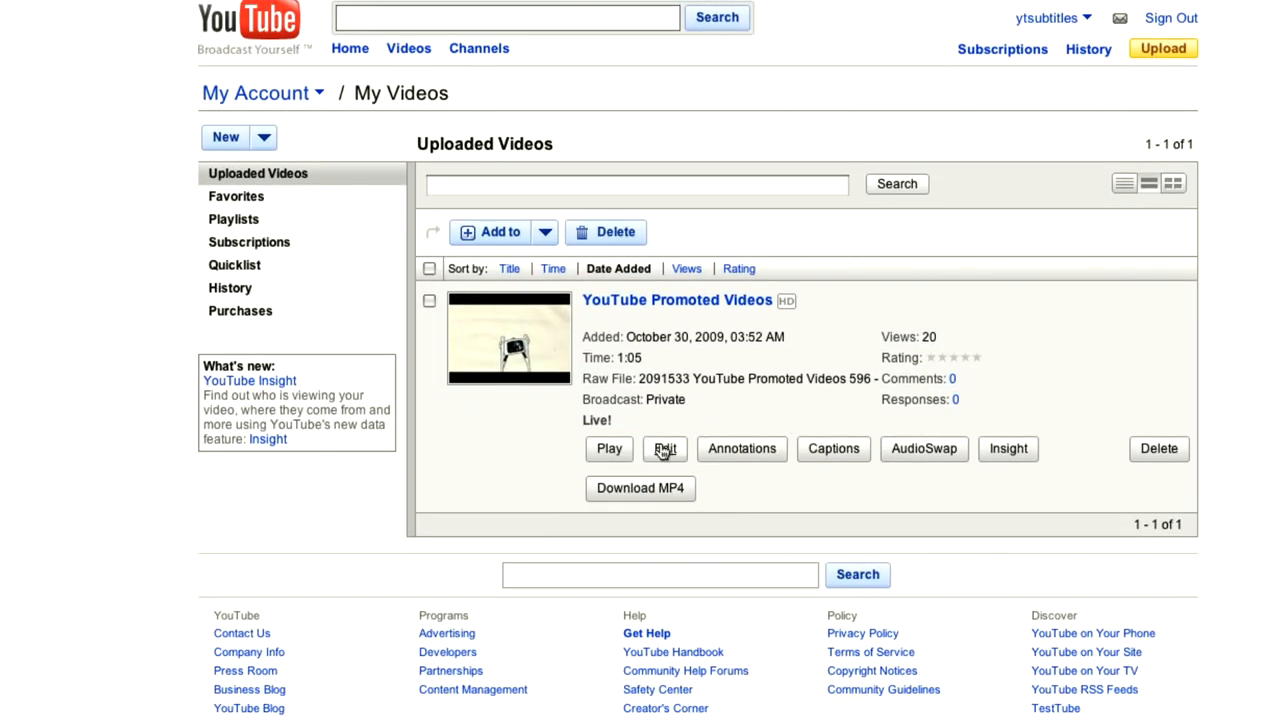
Open the video's Captions and Subtitles page and select My Subtitles.txt for upload.
left_click(833, 448)
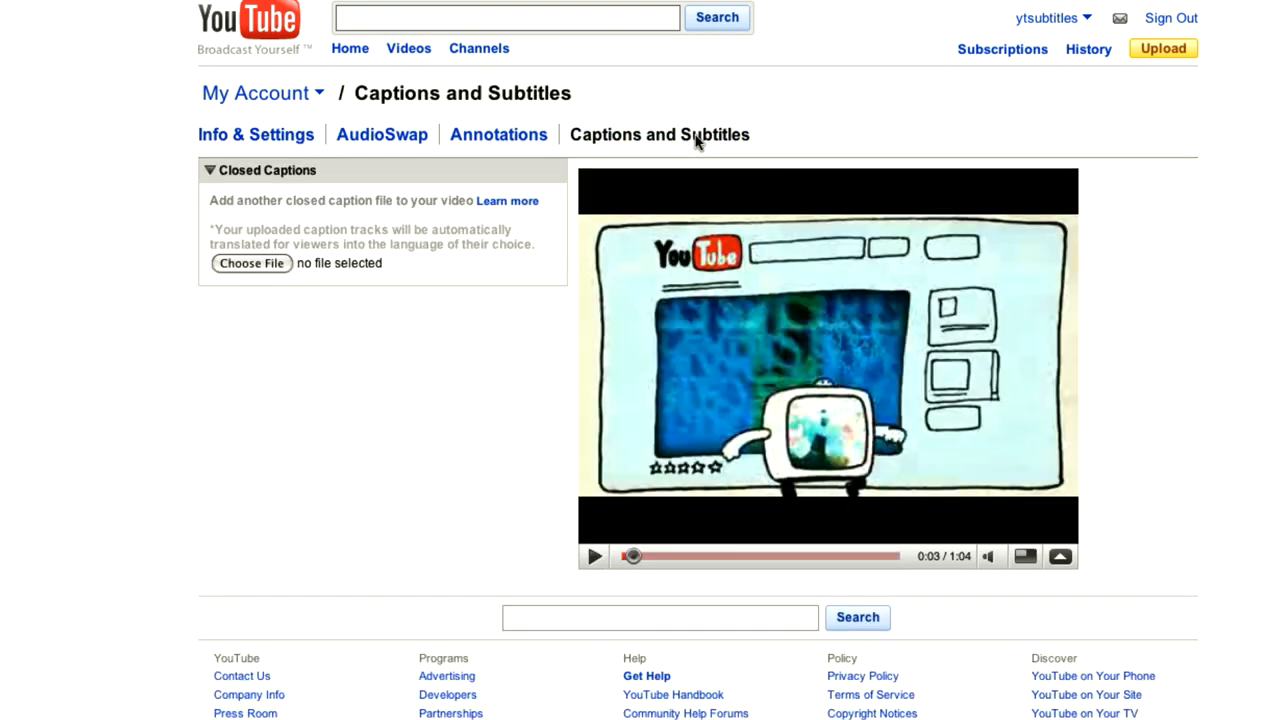
left_click(251, 263)
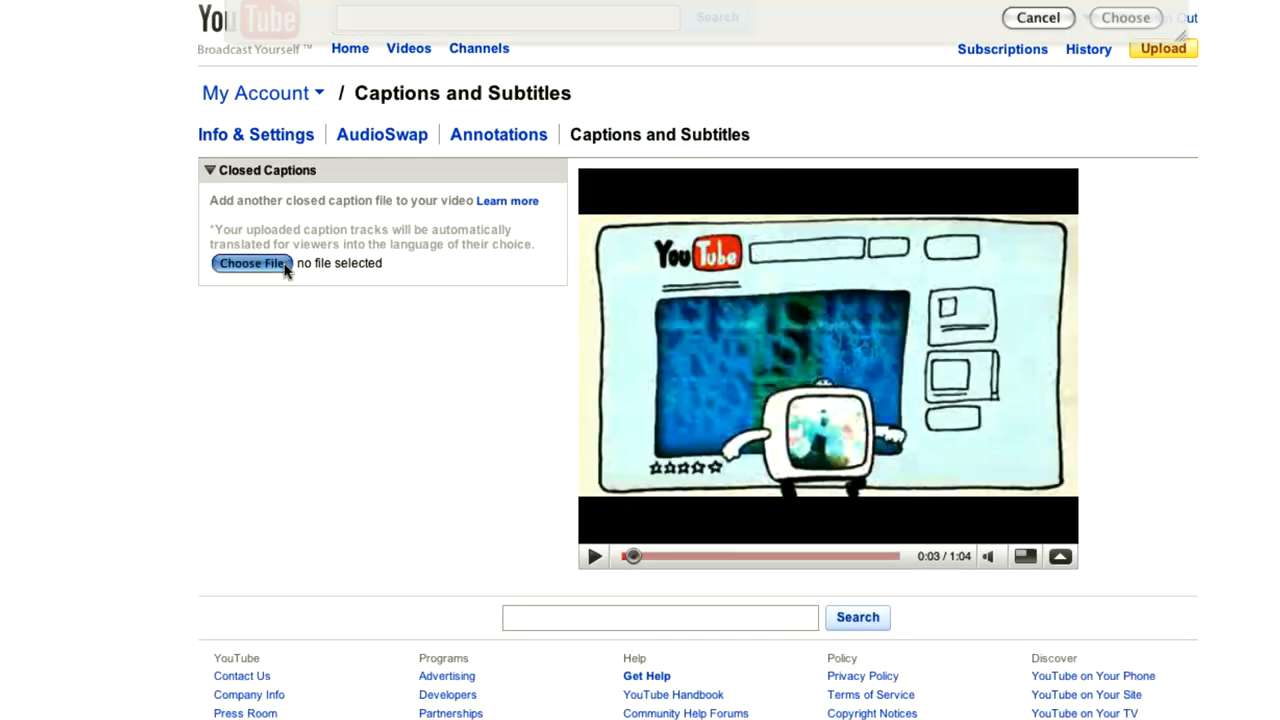
left_click(251, 263)
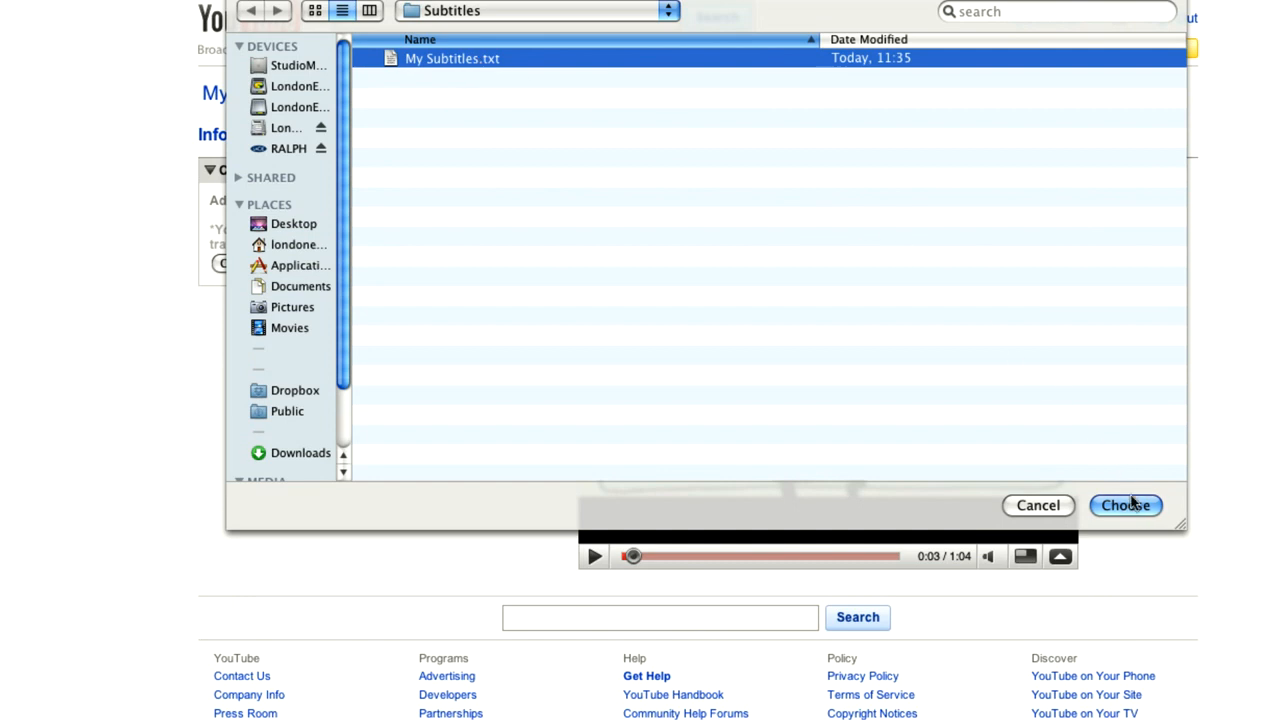
Upload My Subtitles.txt as an English caption track named 'English Subtitles'.
left_click(1125, 505)
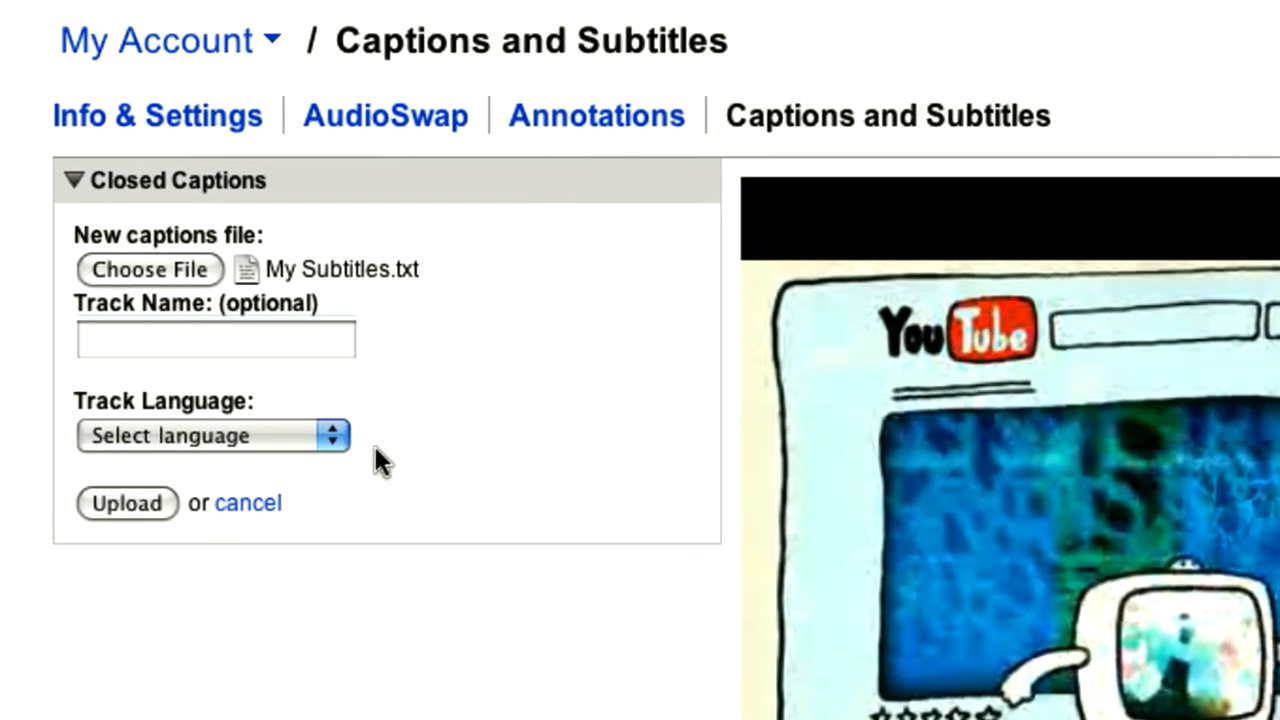
left_click(213, 435)
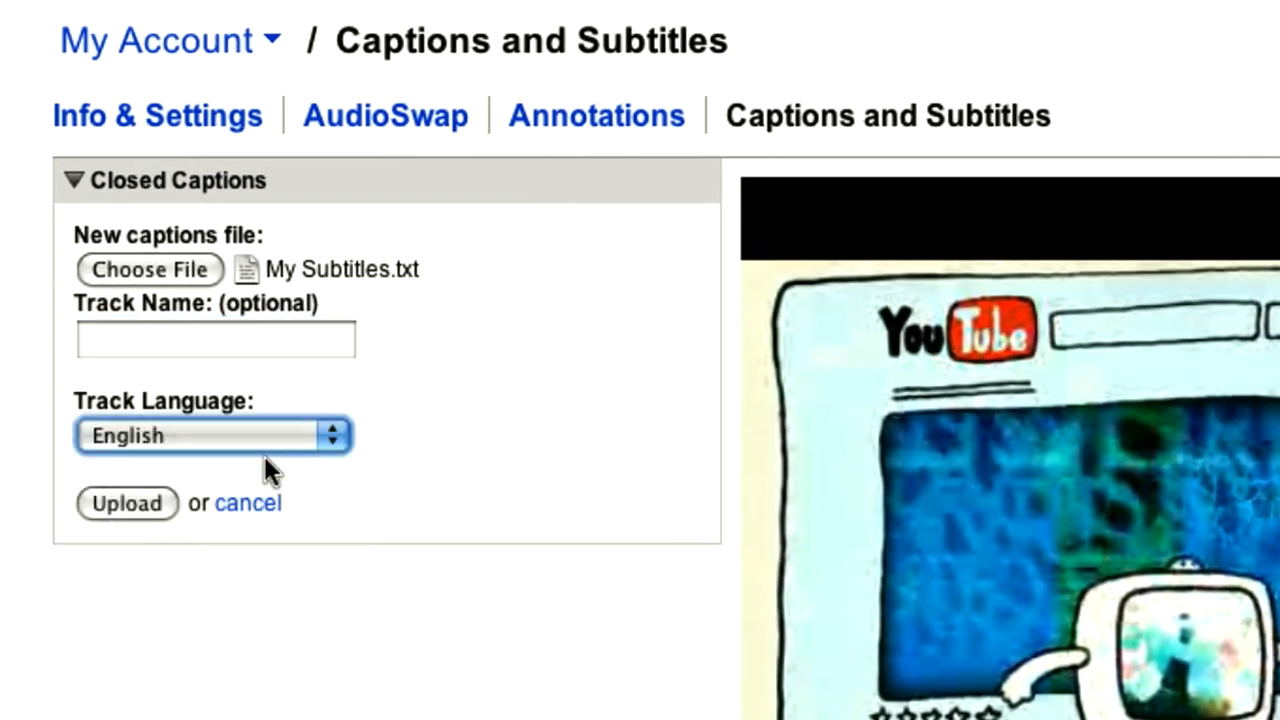
type("English Subtitles")
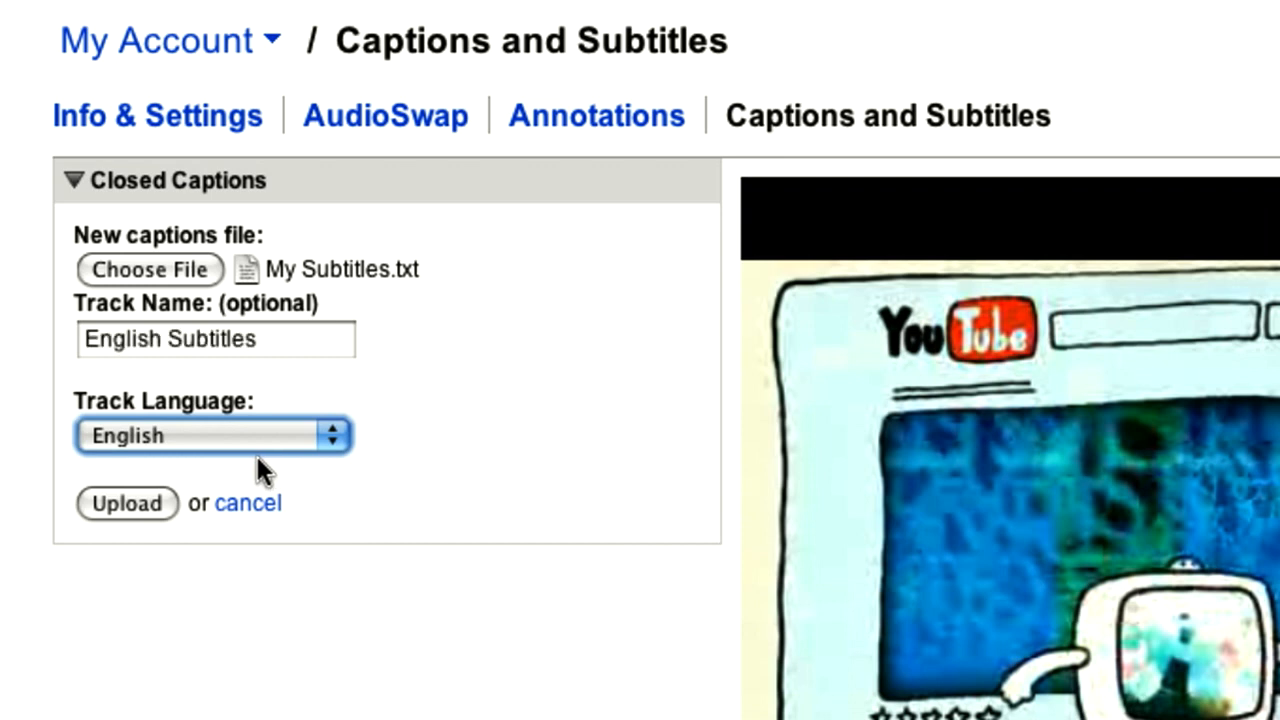
left_click(126, 503)
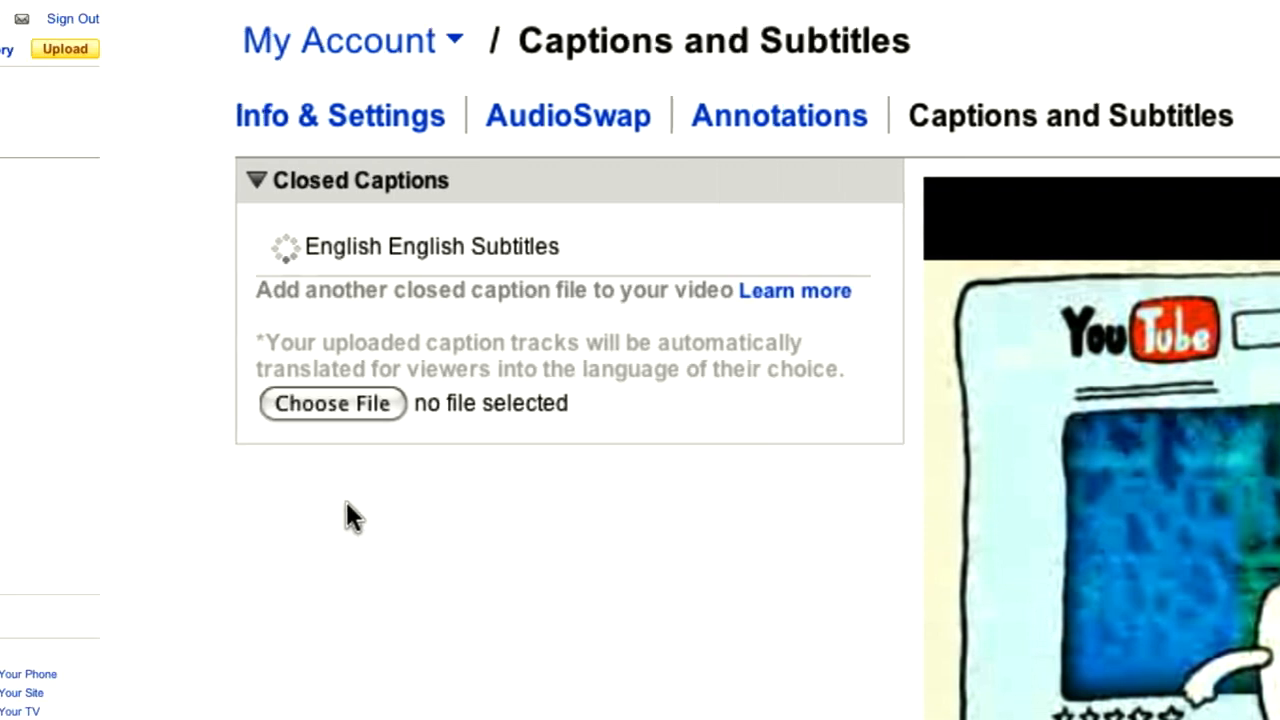
left_click(430, 247)
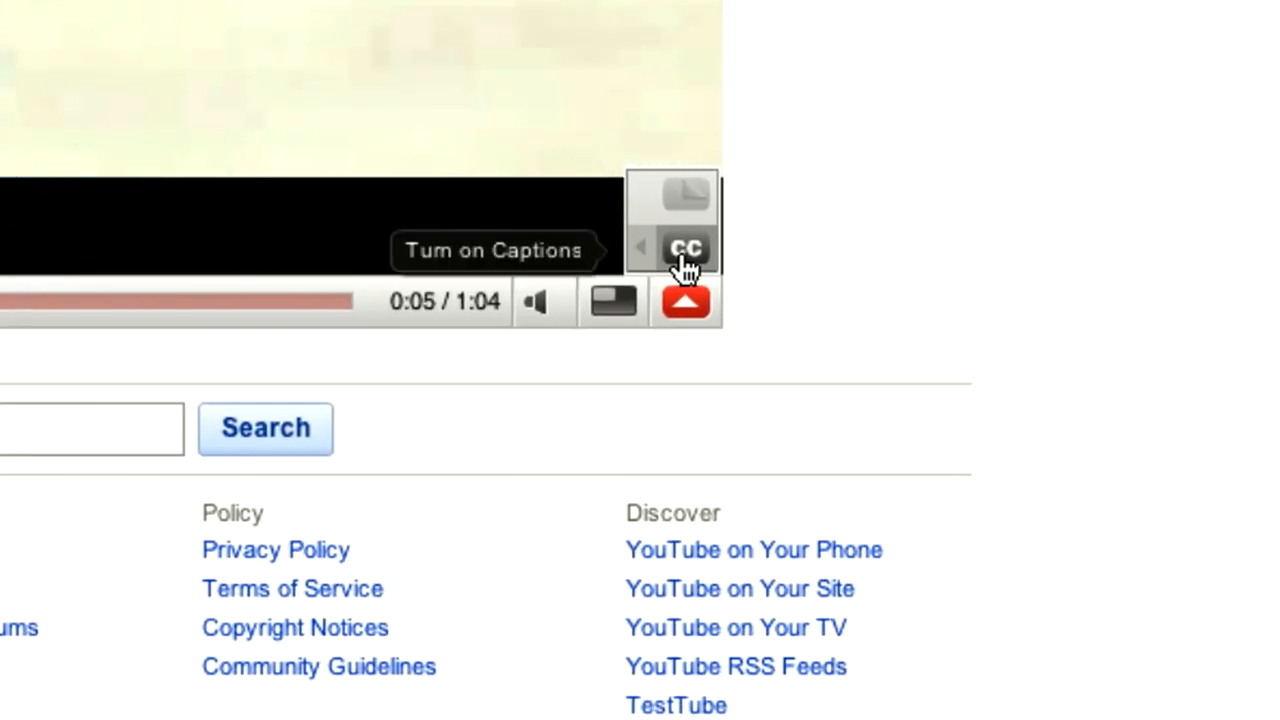
Turn on the English captions in the player and translate them into Italian.
left_click(685, 248)
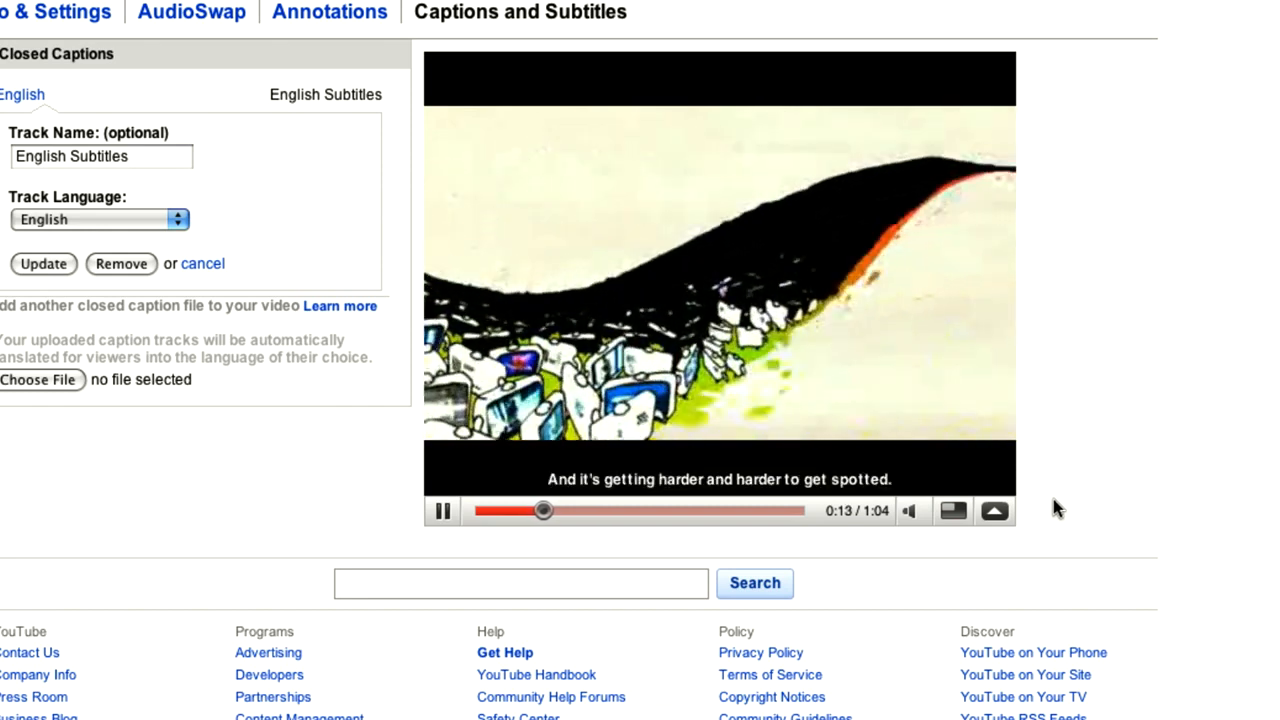
left_click(994, 480)
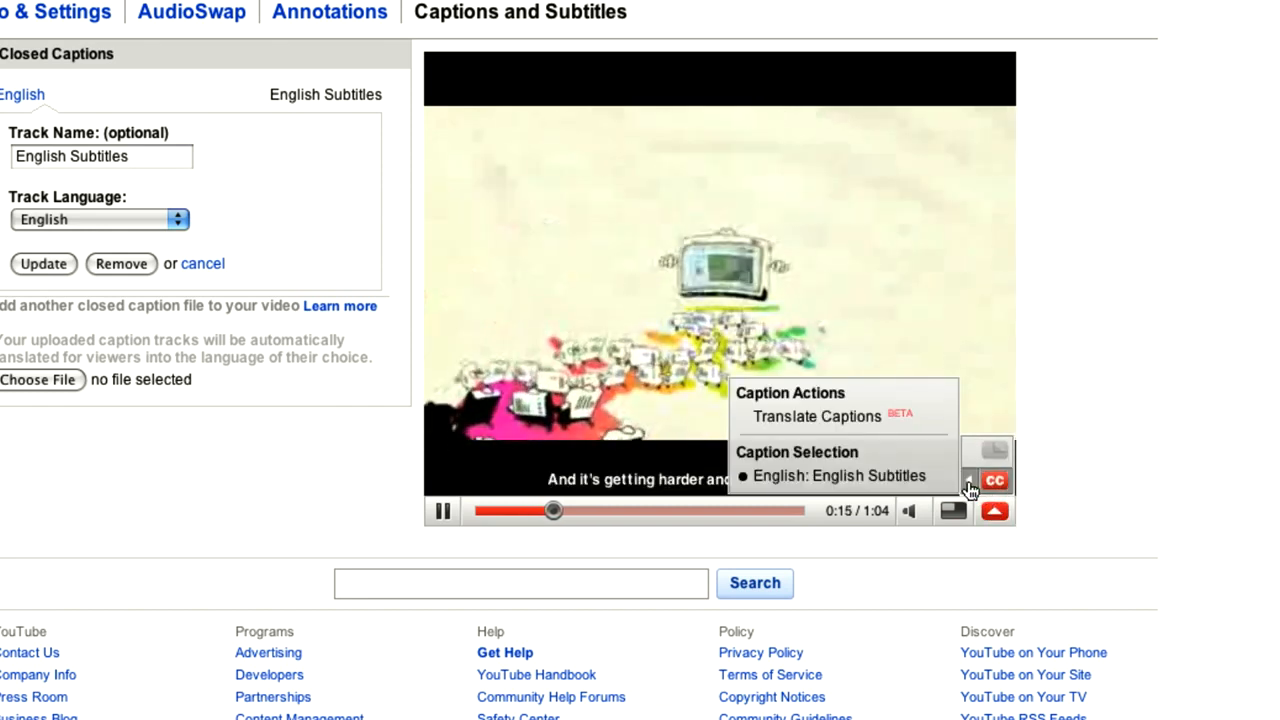
left_click(817, 416)
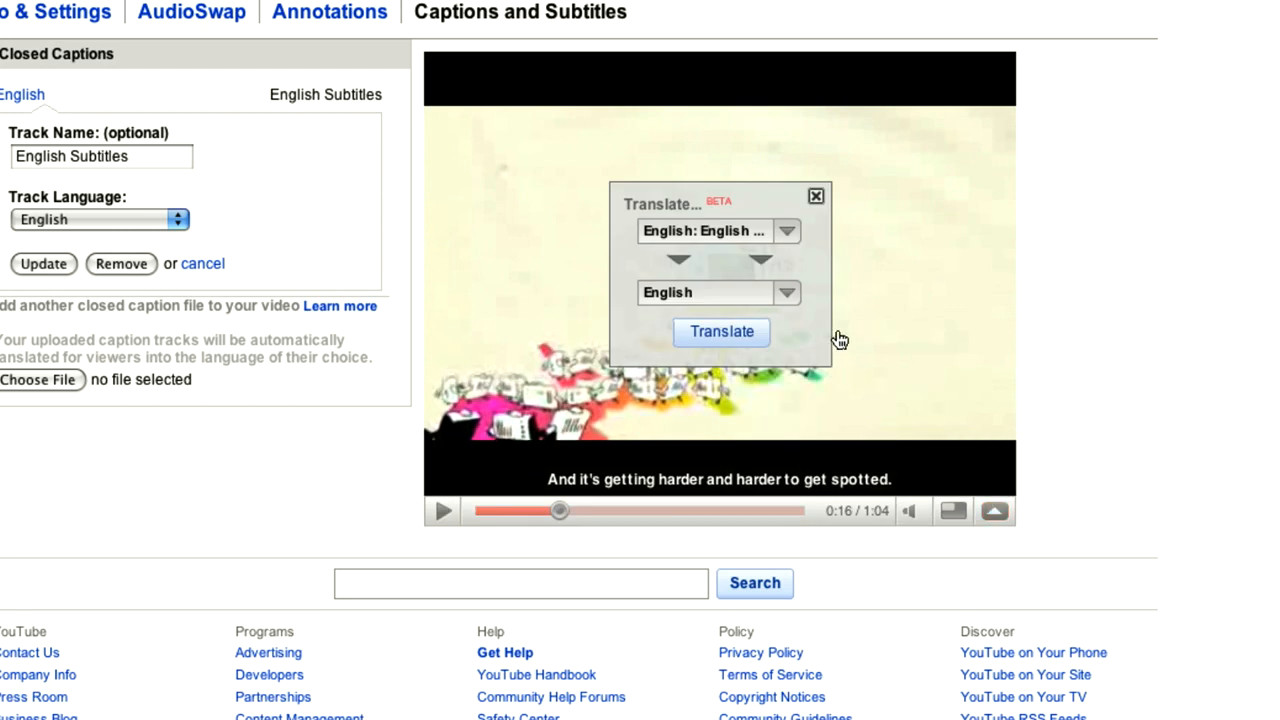
left_click(787, 292)
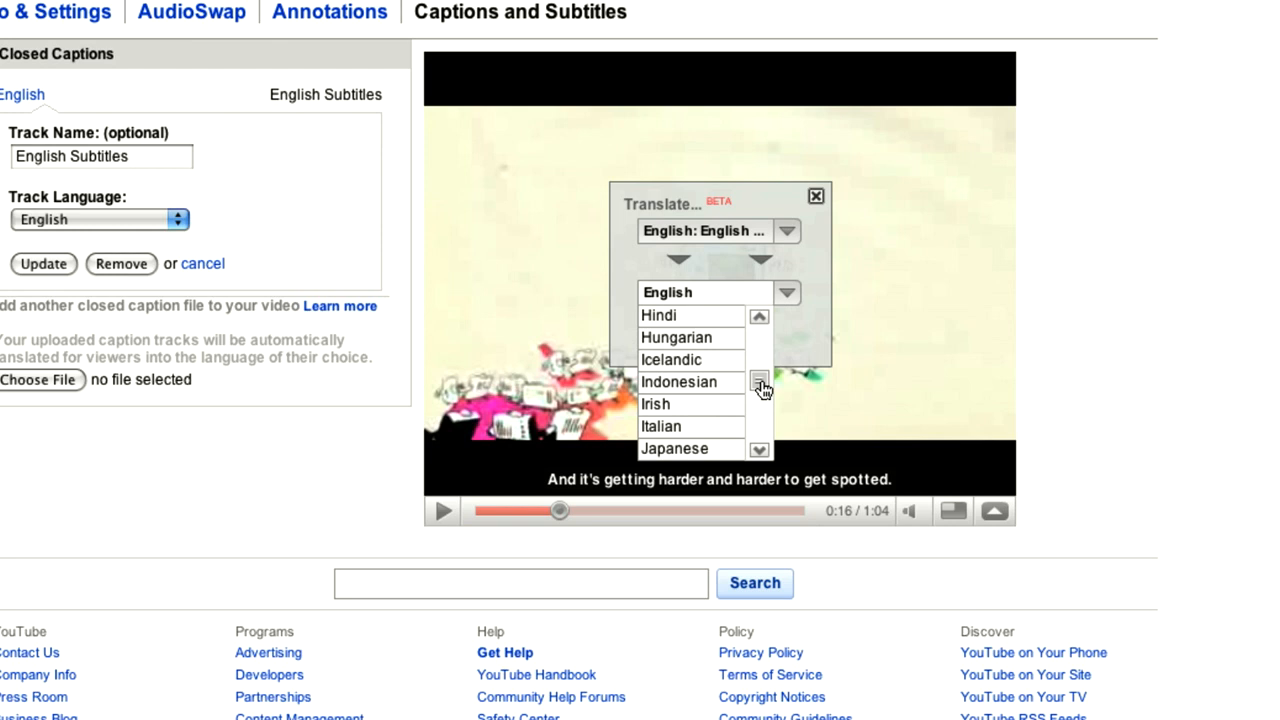
left_click(661, 426)
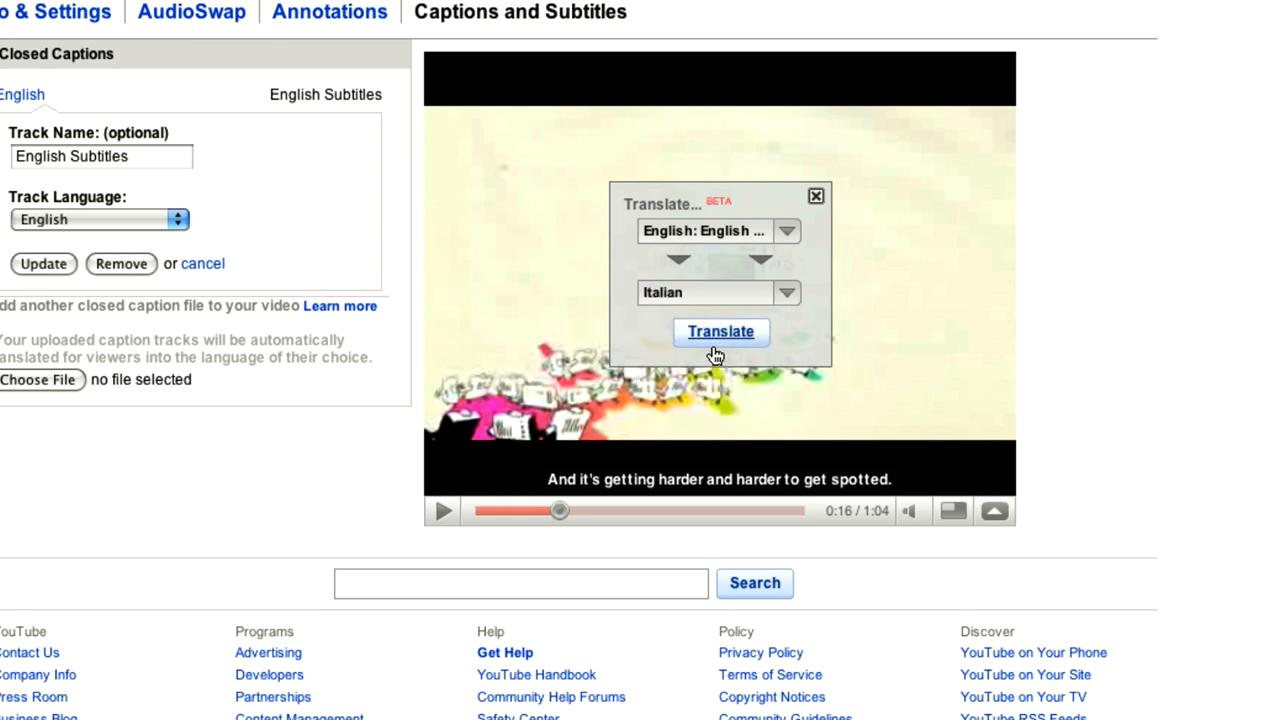
left_click(720, 331)
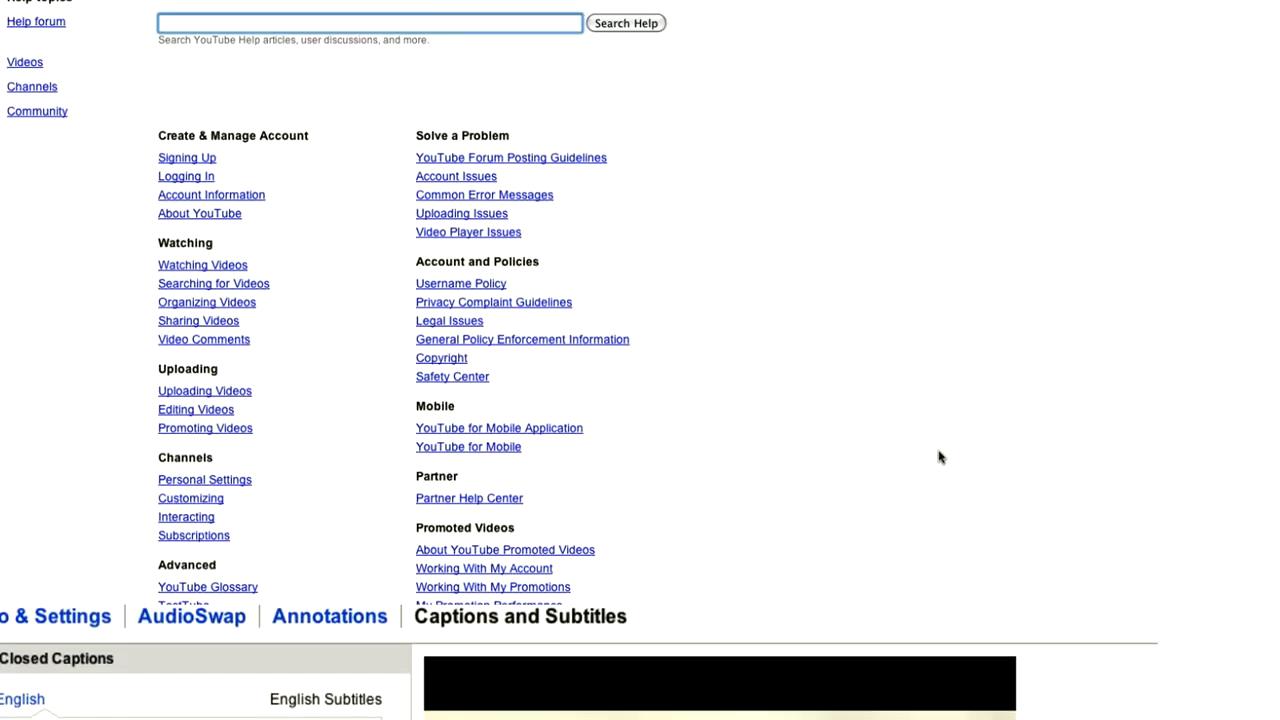
Go through Uploading > Editing Videos to the 'Help with captions' article.
scroll("up", 3)
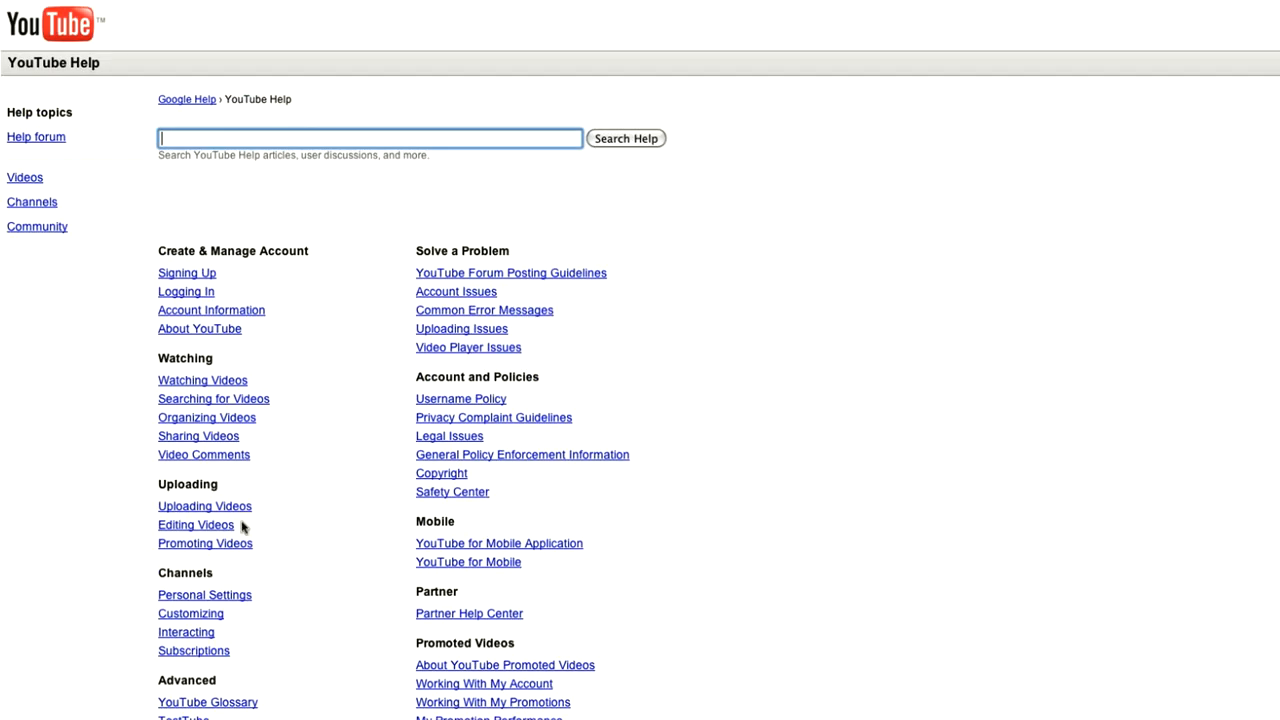
left_click(196, 524)
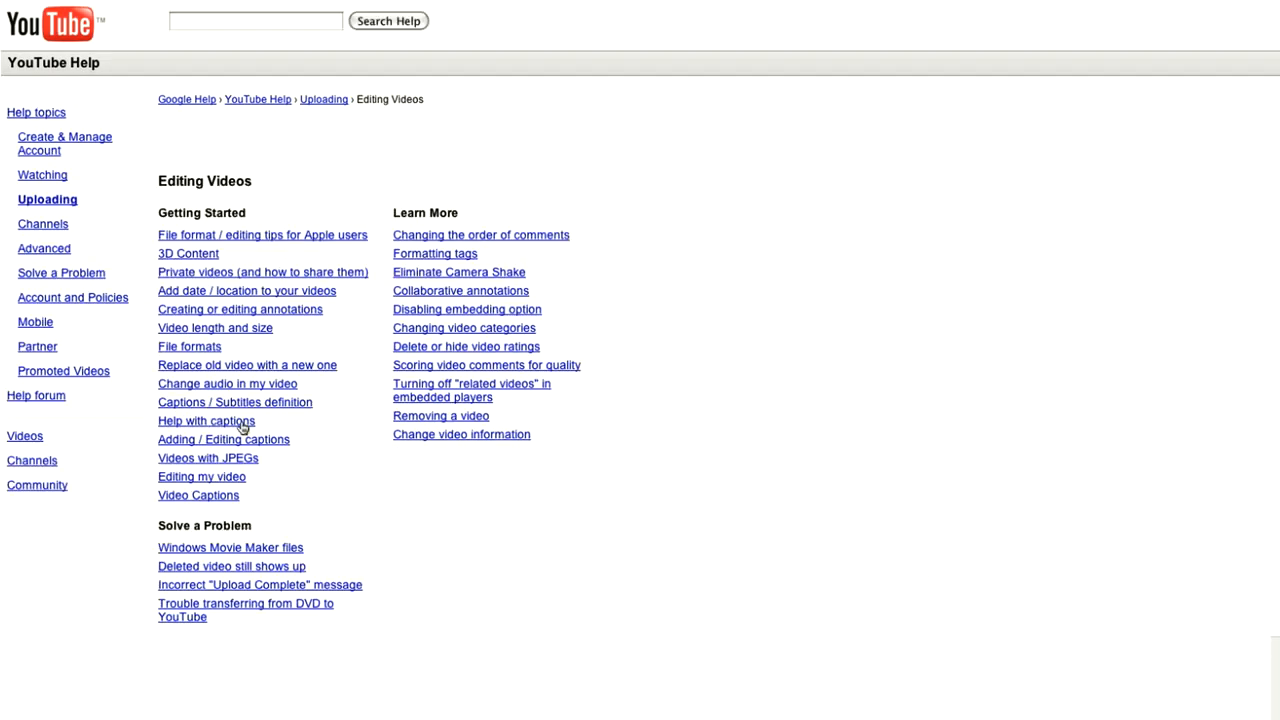
left_click(206, 420)
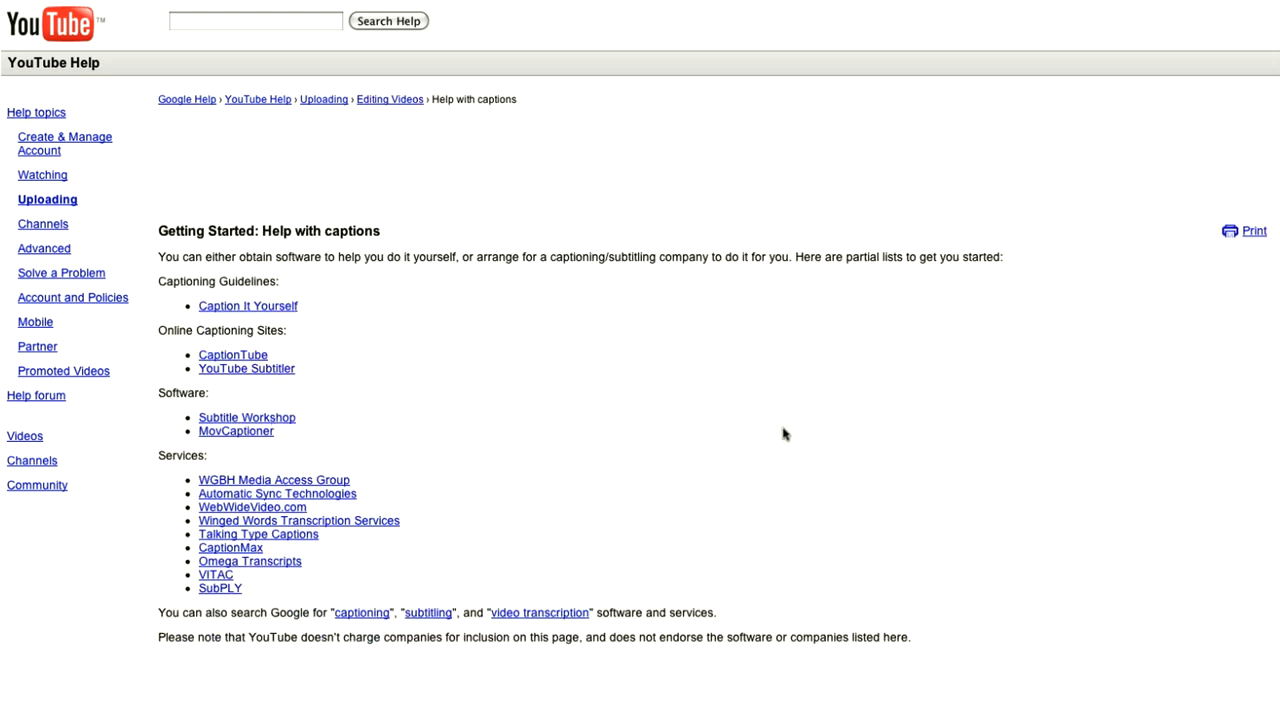